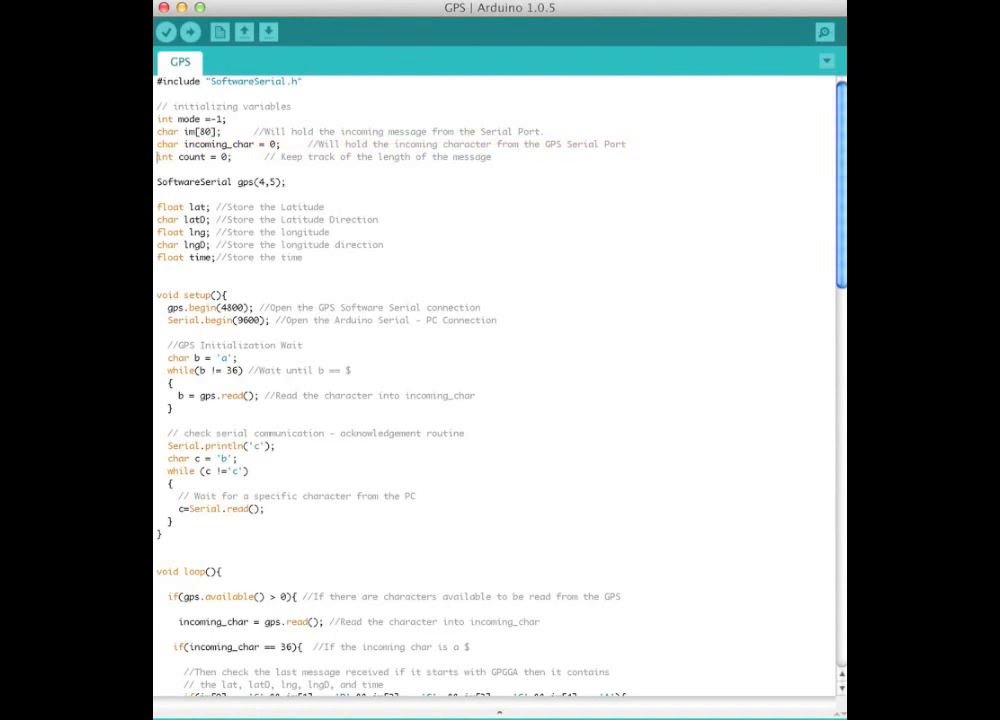
- Highlight the code lines that convert the time buffer and the following block
{"action": "double_click", "coordinate": [220, 181]}
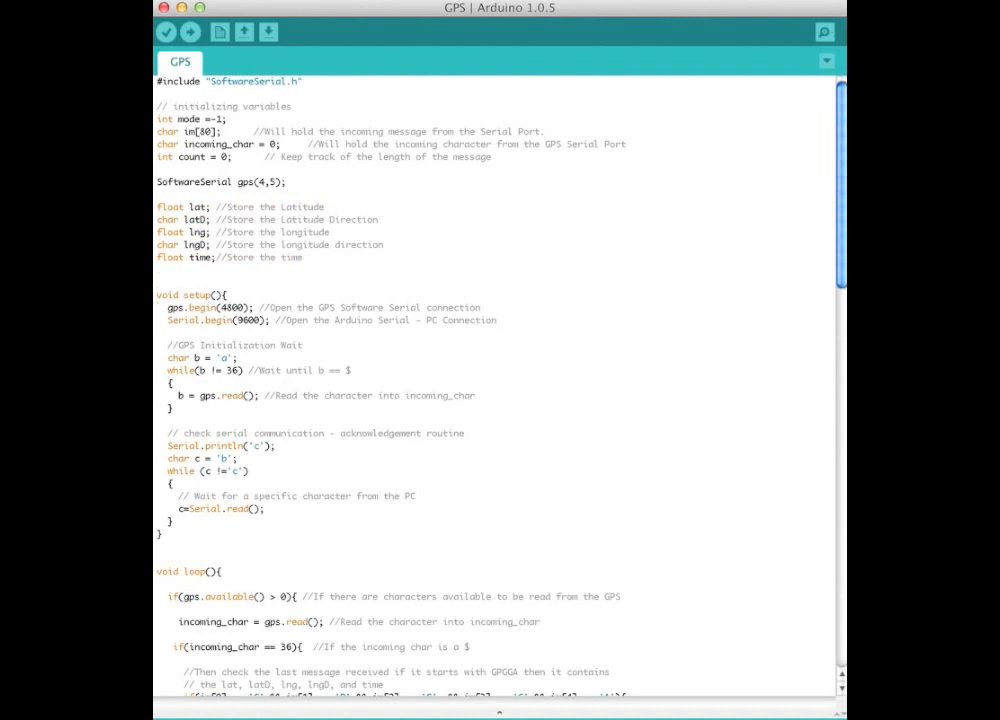
{"action": "left_click", "coordinate": [483, 320]}
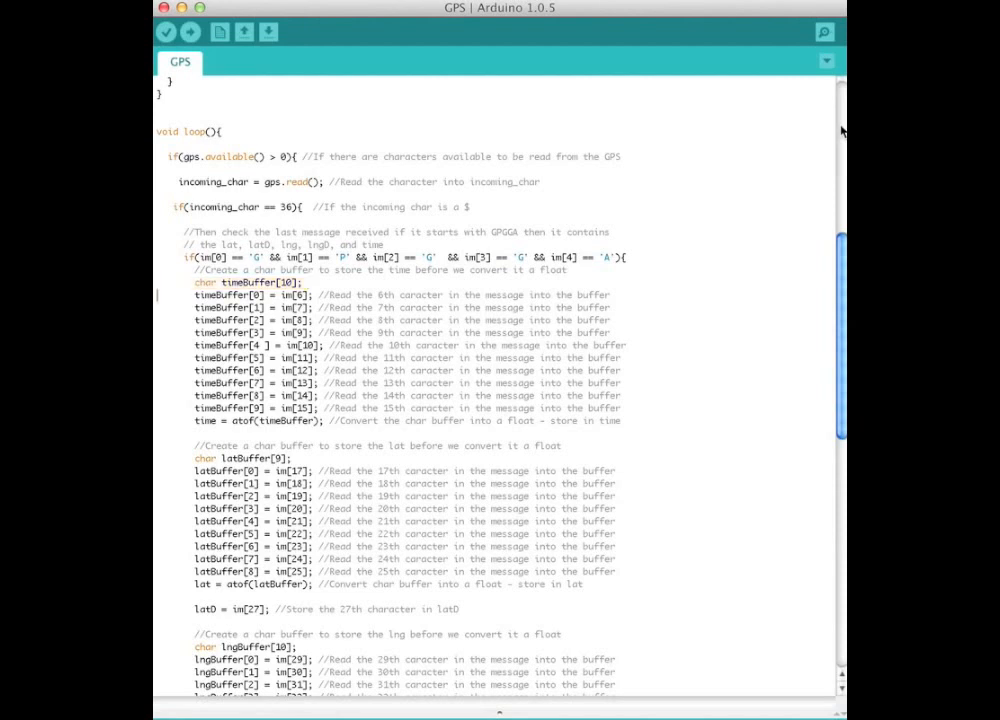
{"action": "left_click_drag", "start_coordinate": [195, 294], "coordinate": [620, 408]}
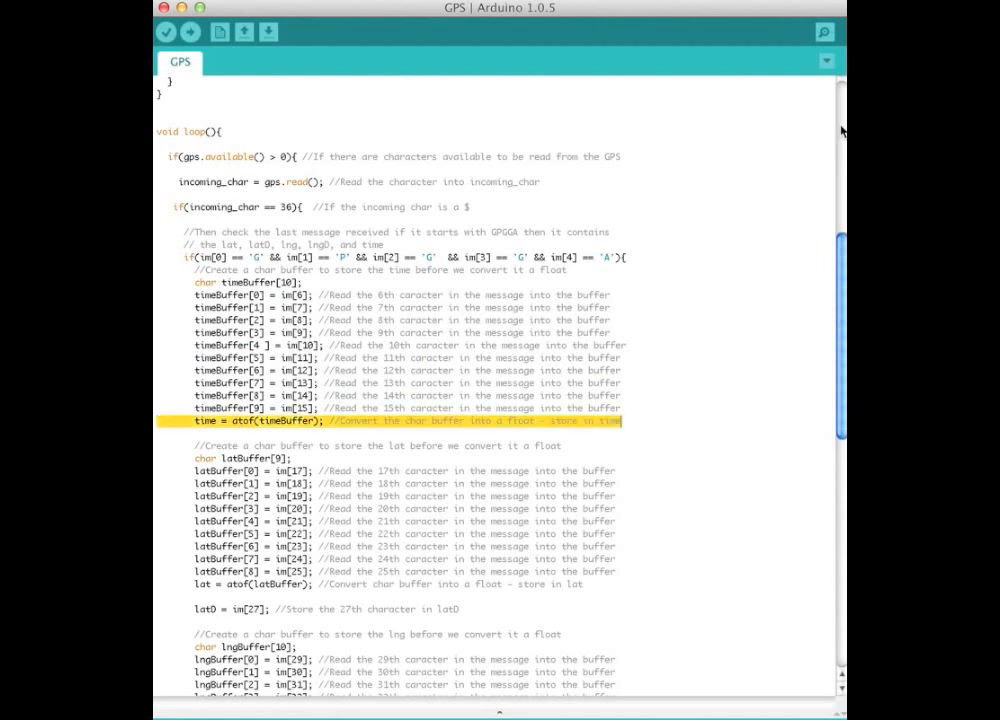
{"action": "left_click_drag", "start_coordinate": [195, 420], "coordinate": [618, 508]}
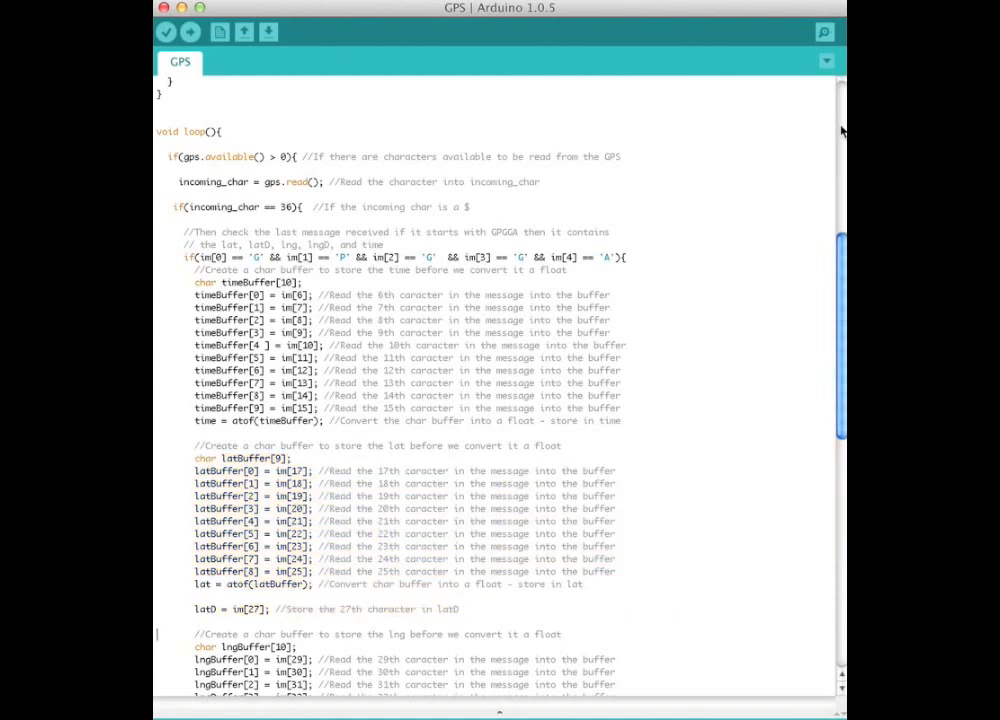
- Scroll through the remaining code and bring up the readGPS.m function
{"action": "scroll", "scroll_direction": "down", "scroll_amount": 3}
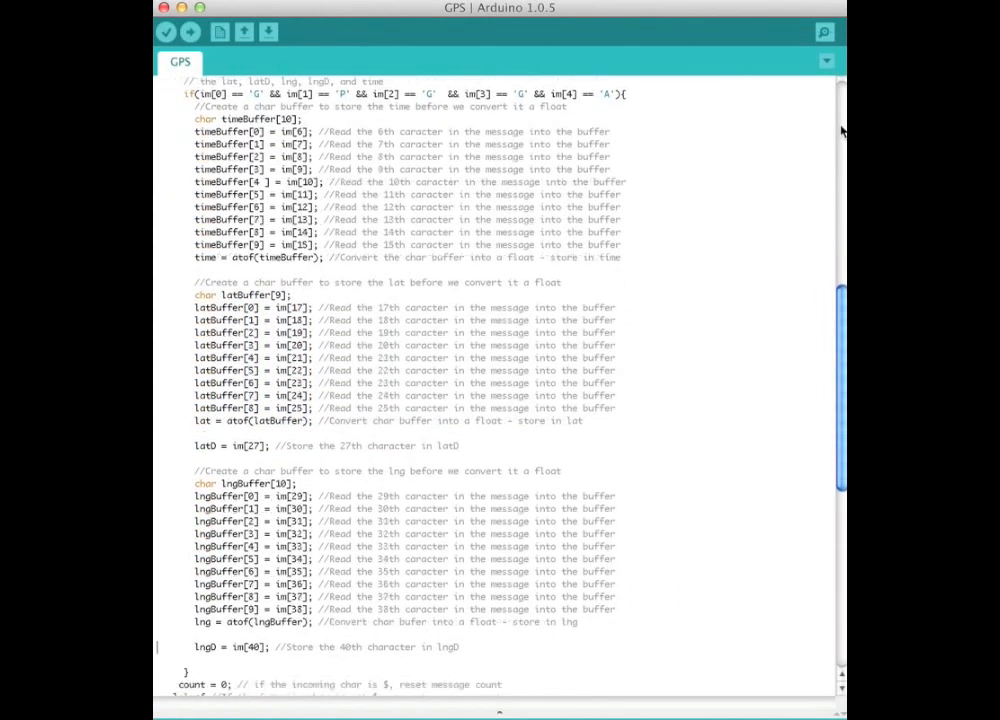
{"action": "scroll", "scroll_direction": "down", "scroll_amount": 3}
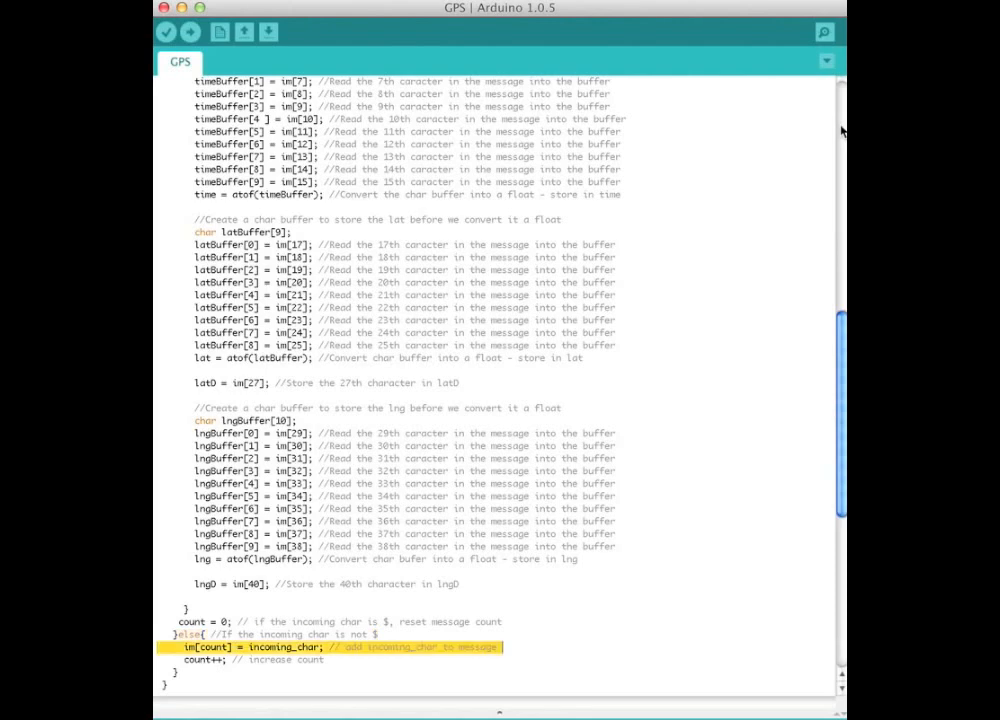
{"action": "scroll", "scroll_direction": "down", "scroll_amount": 3}
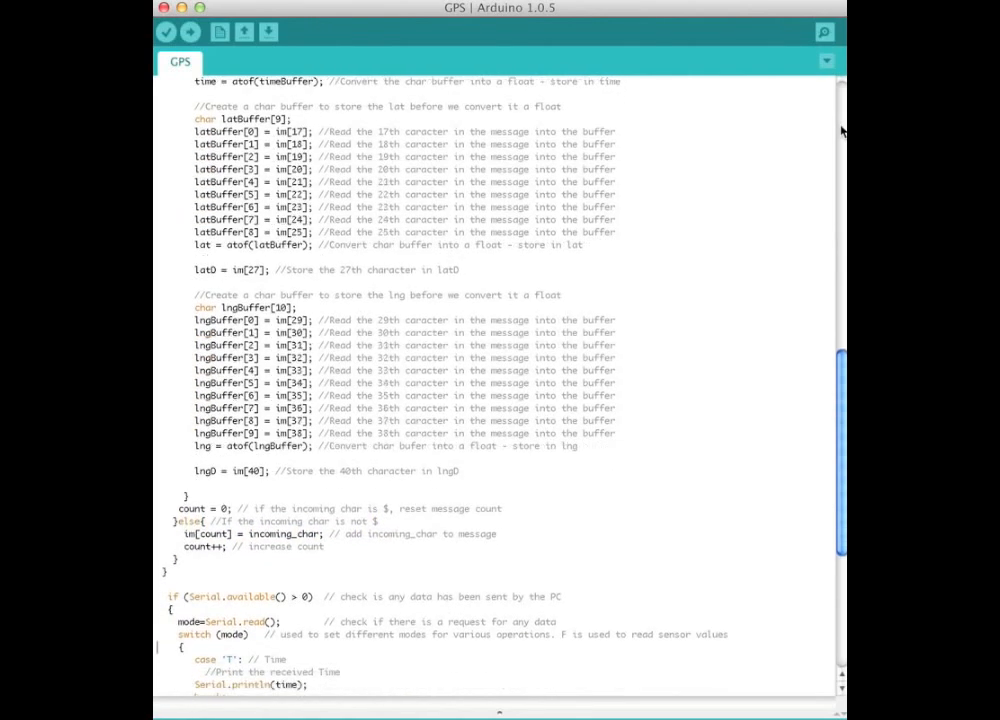
{"action": "scroll", "scroll_direction": "down", "scroll_amount": 3}
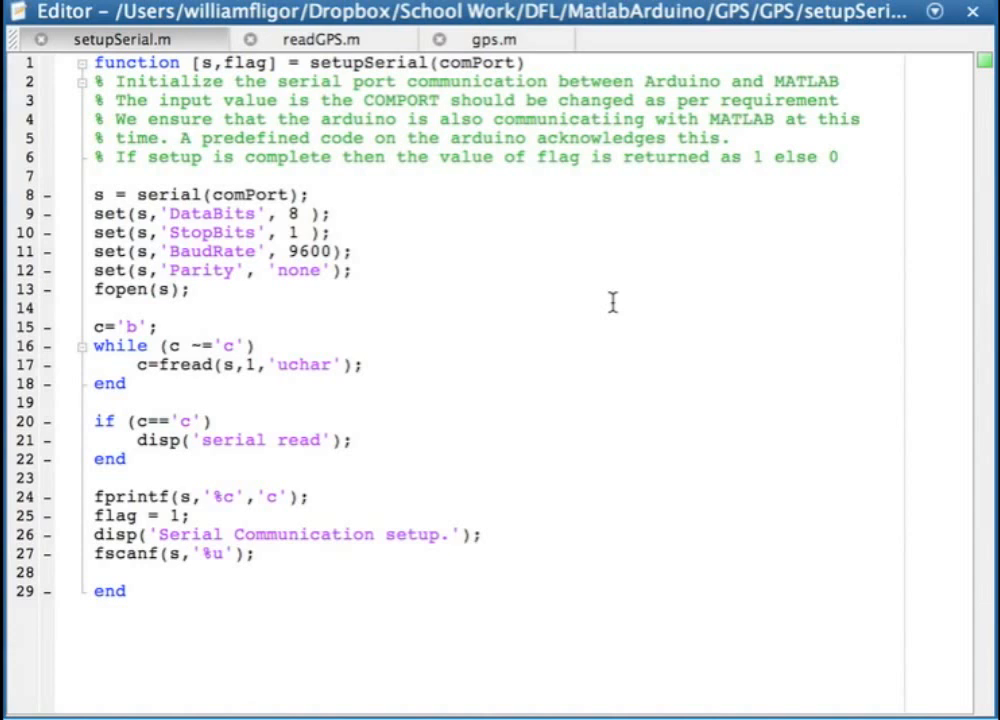
{"action": "left_click", "coordinate": [321, 39]}
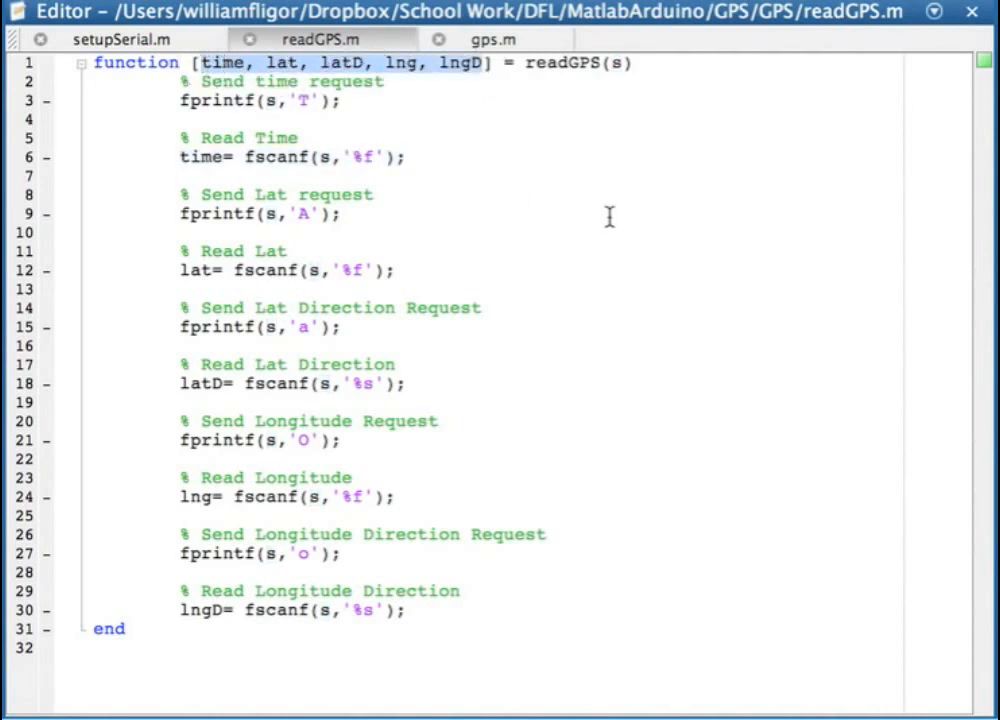
- Switch the editor to the gps.m script that sets comPort '/dev/tty.usbmodem1411'
{"action": "left_click", "coordinate": [493, 39]}
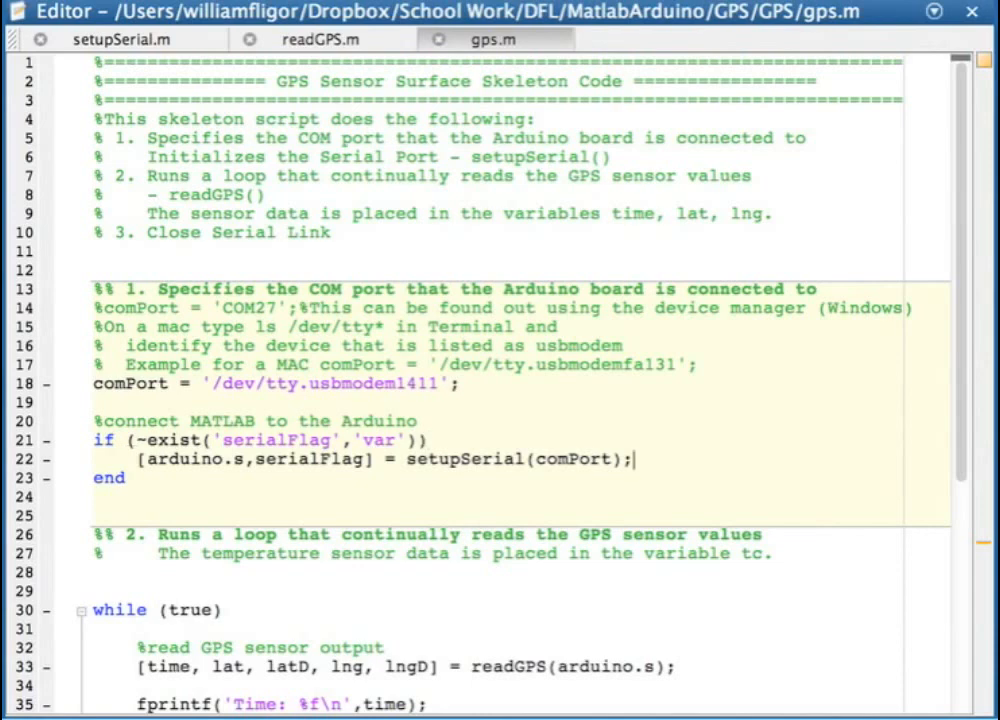
- Enter the command gps at the Command Window prompt
{"action": "scroll", "scroll_direction": "down", "scroll_amount": 3}
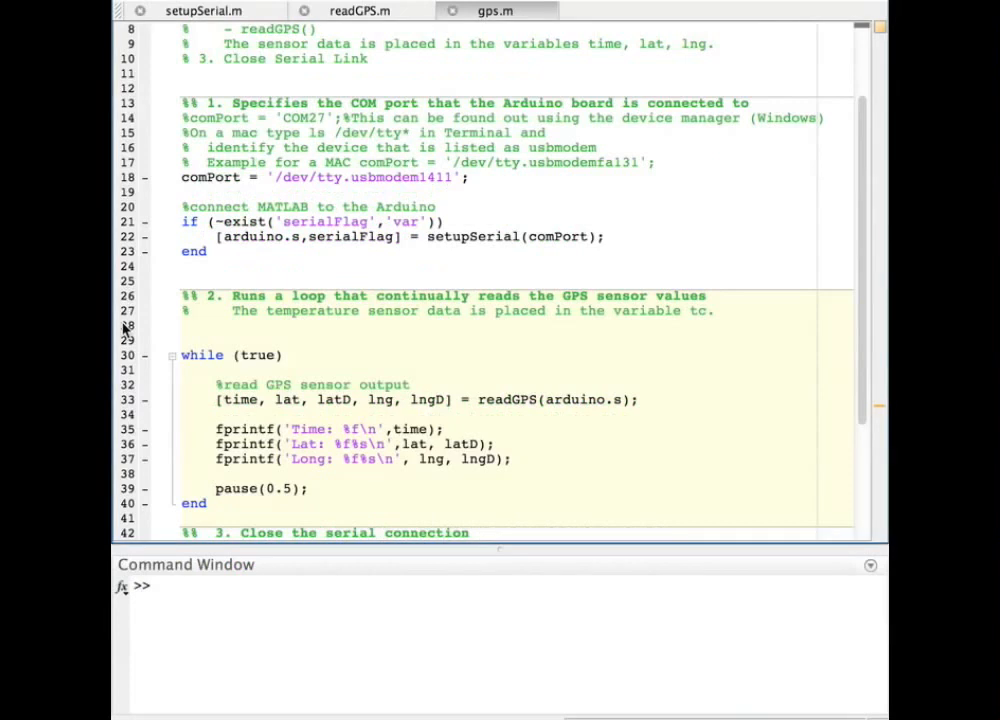
{"action": "type", "text": "gps"}
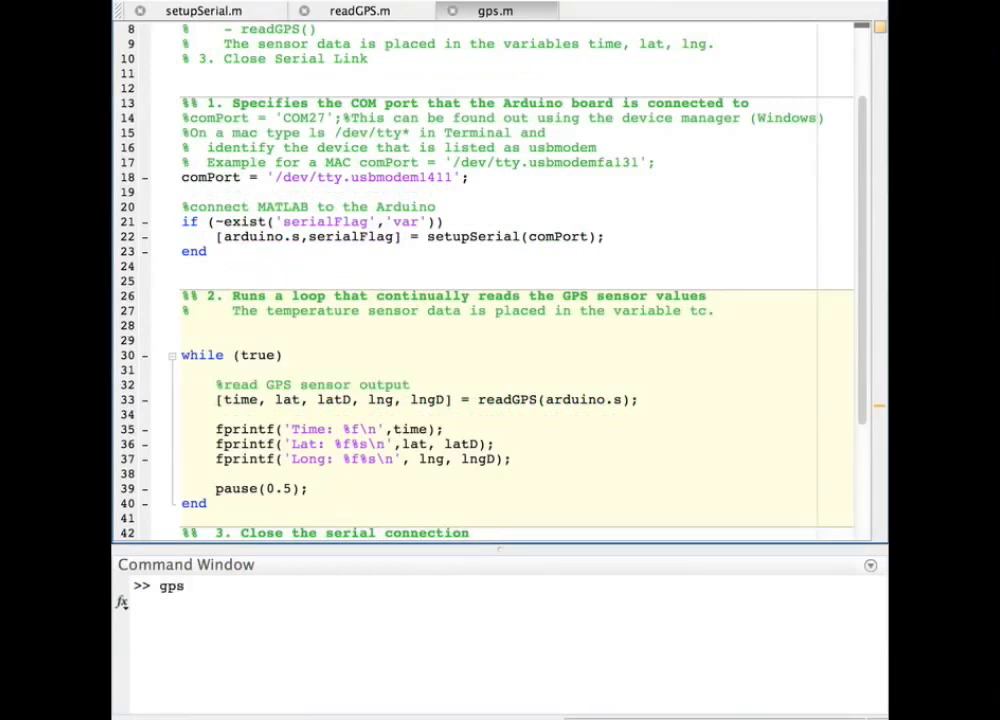